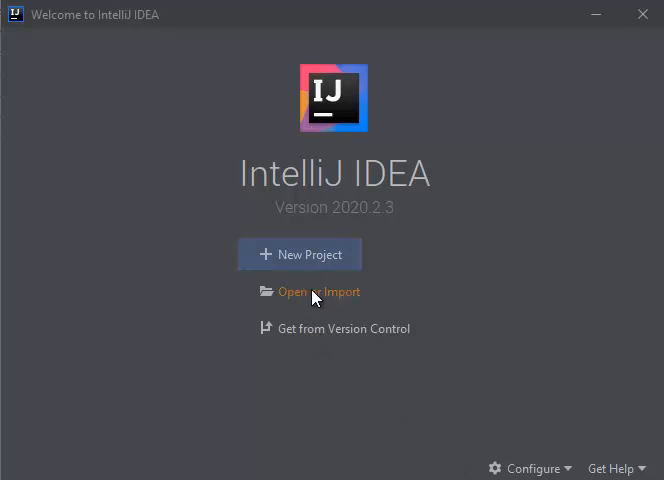
Step: Import the Eclipse project folder E:\projects\spring\java as an IntelliJ project
{"action": "left_click", "coordinate": [318, 292]}
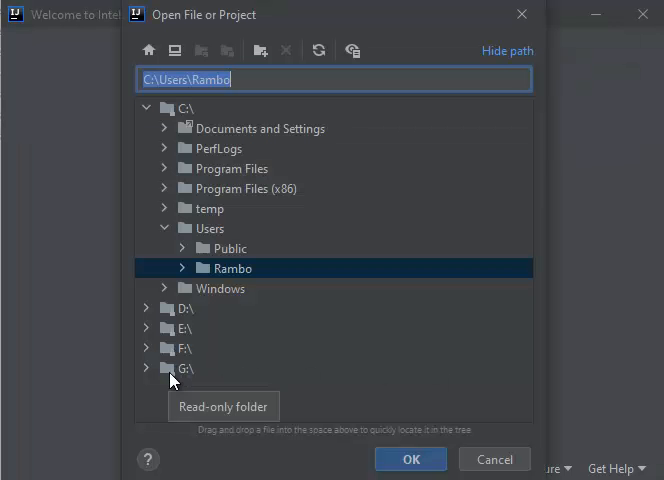
{"action": "left_click", "coordinate": [146, 328]}
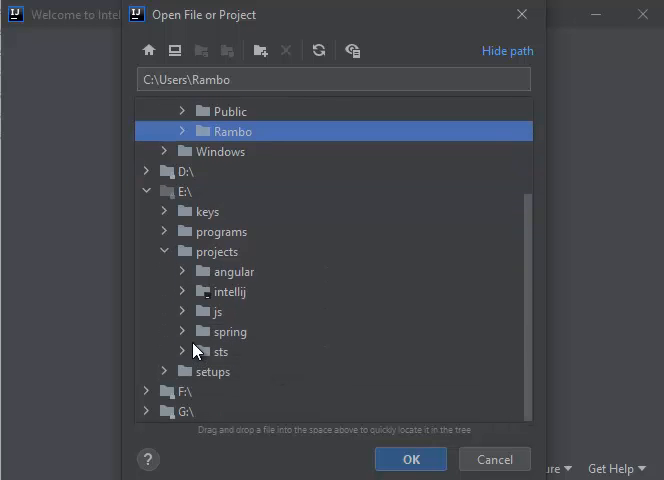
{"action": "left_click", "coordinate": [184, 332]}
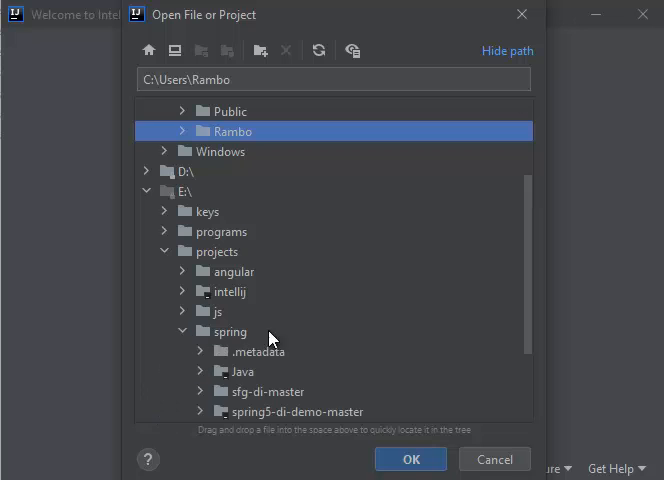
{"action": "left_click", "coordinate": [240, 372]}
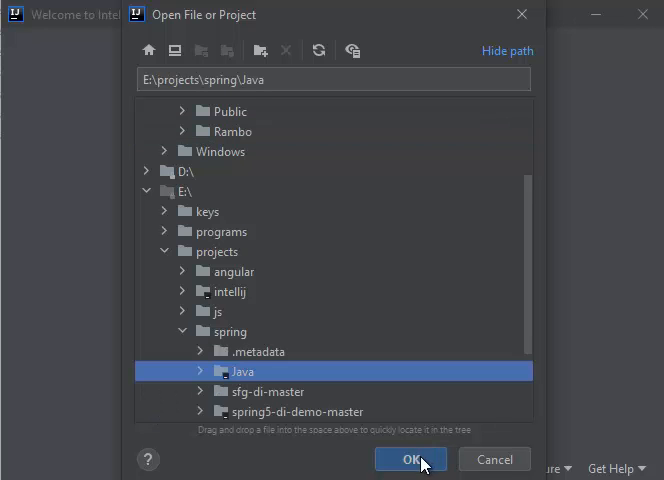
{"action": "left_click", "coordinate": [410, 460]}
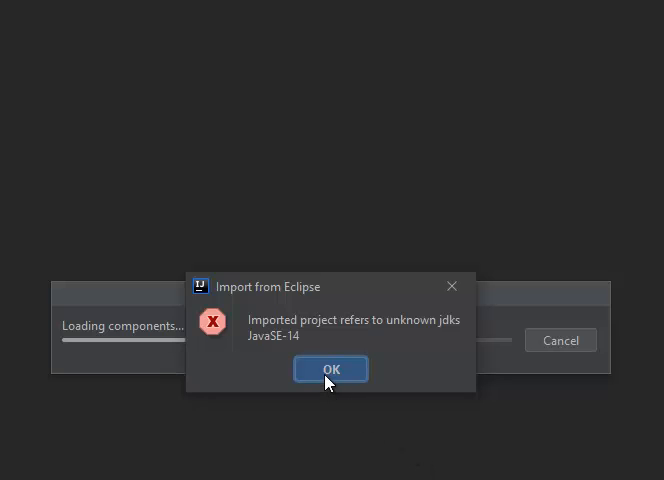
Step: Acknowledge the unknown JDK JavaSE-14 warning so the import can finish
{"action": "left_click", "coordinate": [330, 368]}
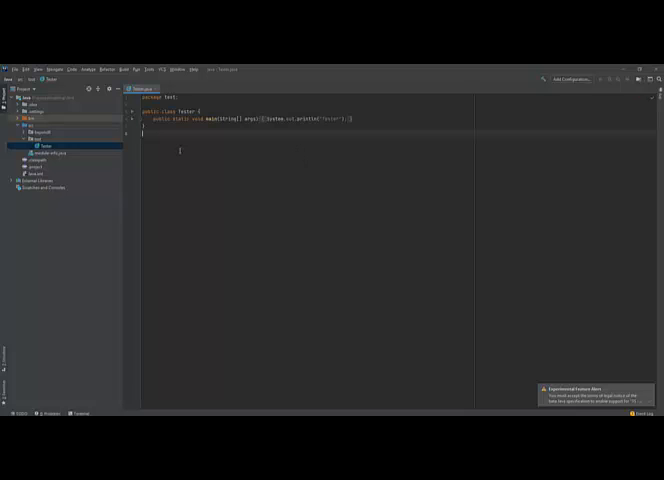
Step: Run Tester.main() so its output finishes with exit code 0
{"action": "right_click", "coordinate": [178, 150]}
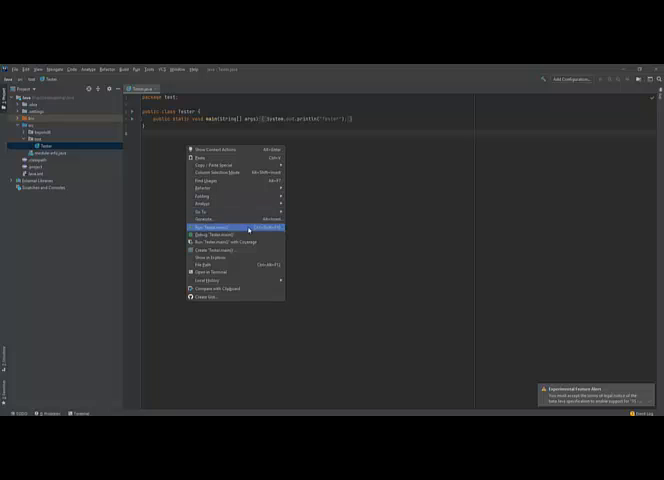
{"action": "left_click", "coordinate": [210, 228]}
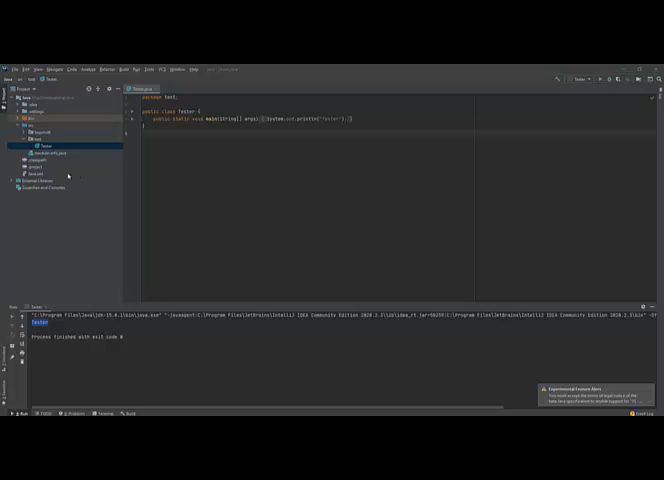
Step: Delete the Eclipse .project and .classpath metadata files from the project tree
{"action": "left_click", "coordinate": [42, 160]}
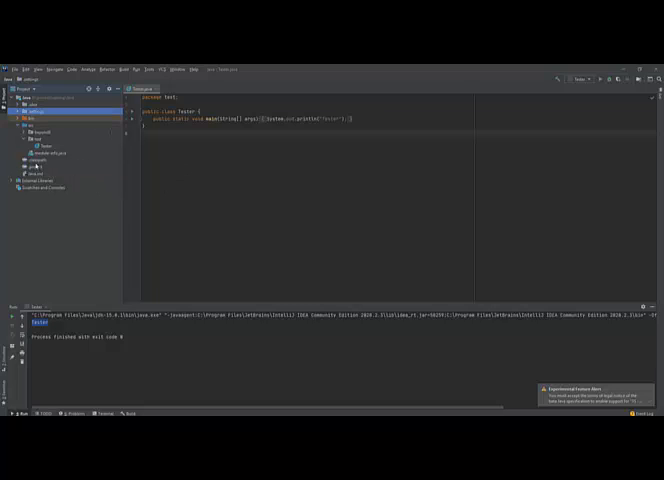
{"action": "left_click", "coordinate": [40, 160]}
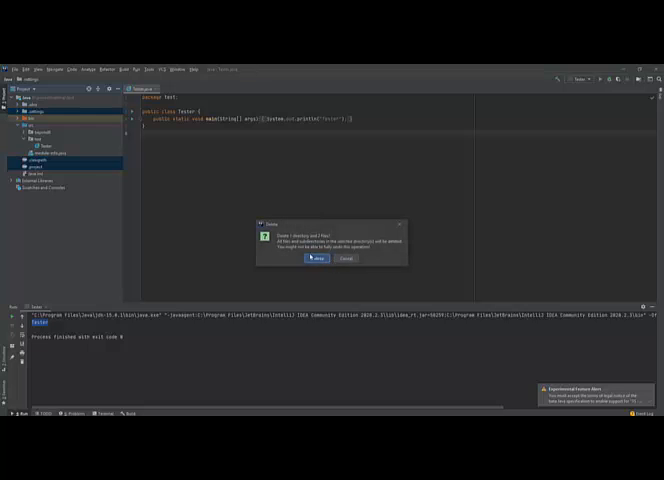
{"action": "left_click", "coordinate": [316, 258]}
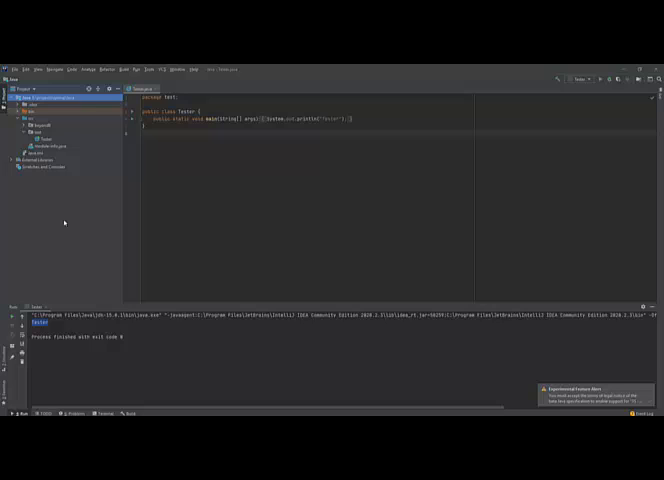